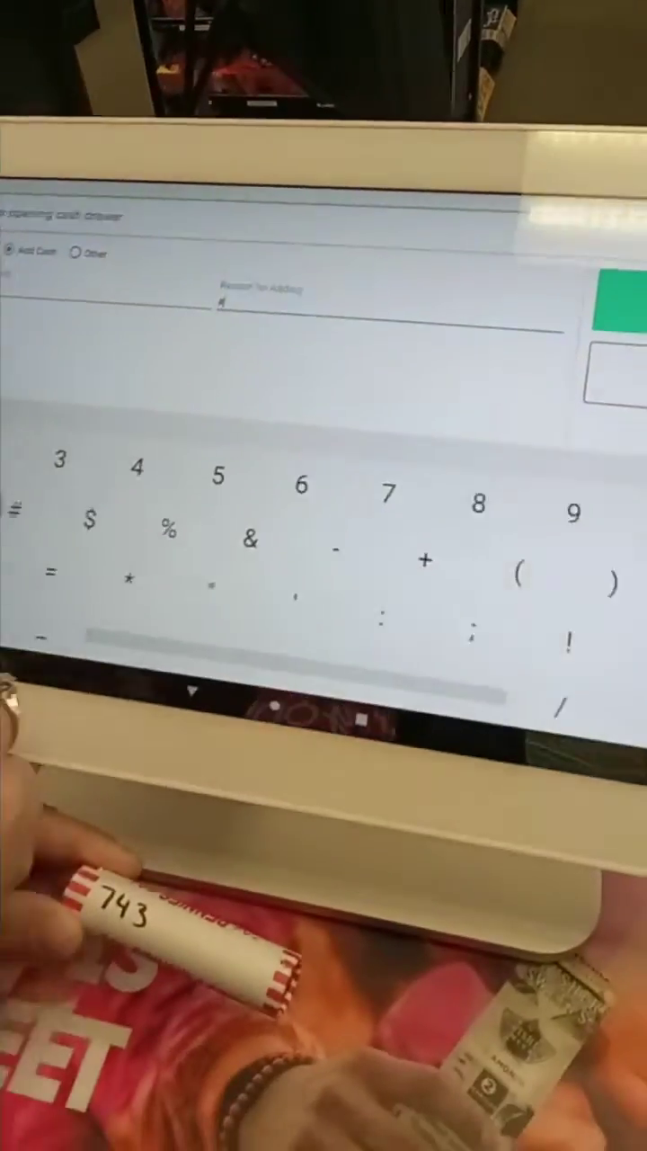
text(743)
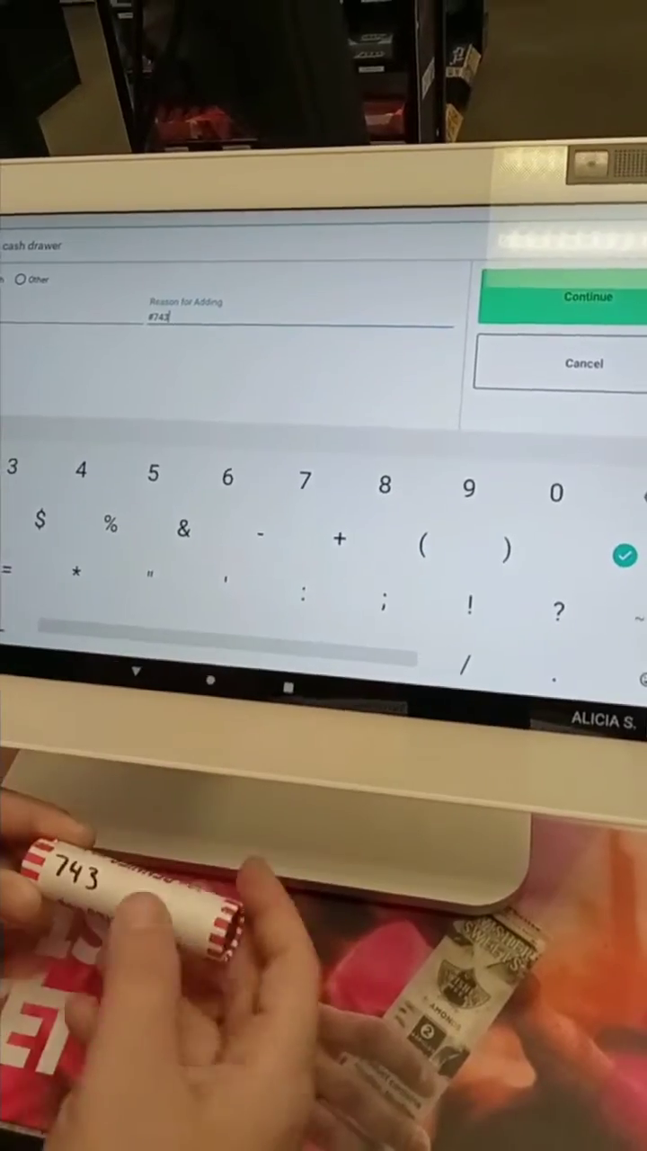